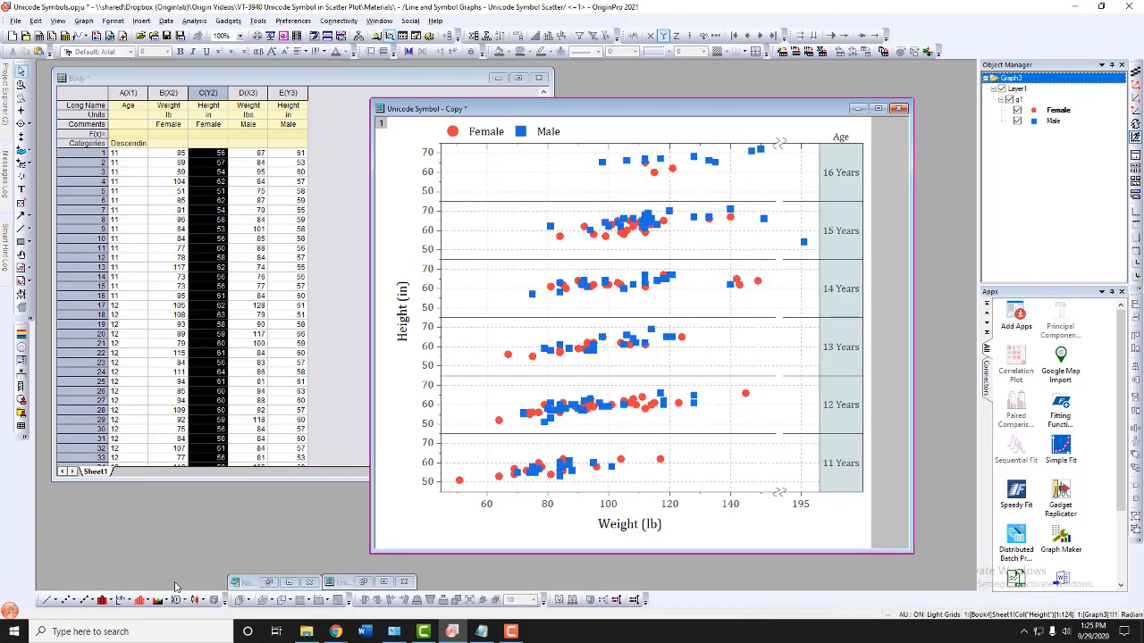
mouse_move(319, 511)
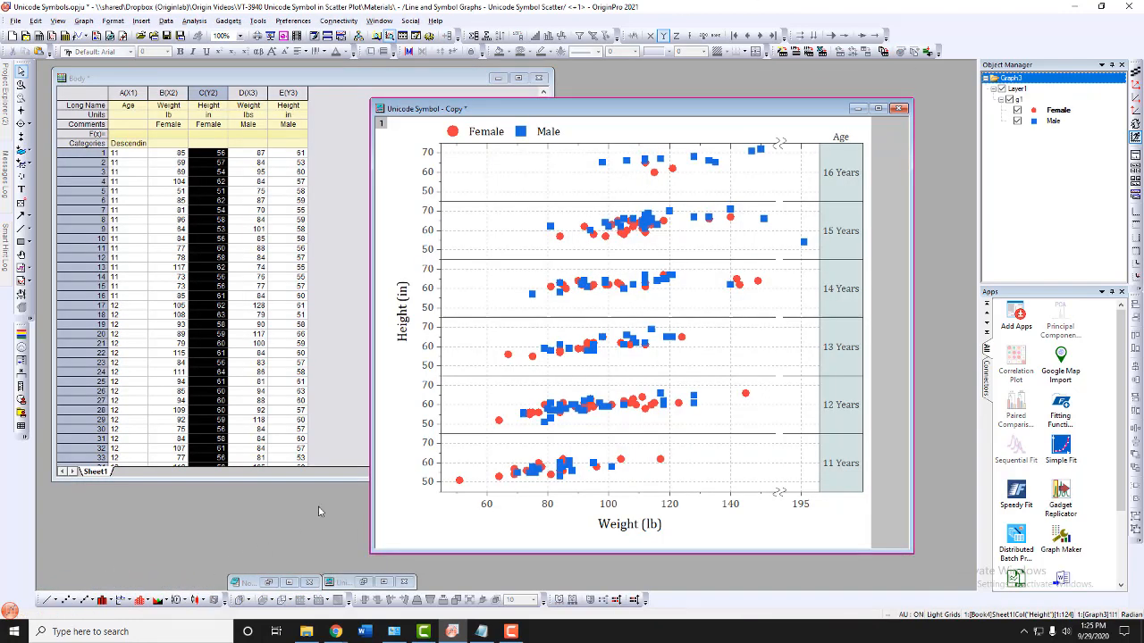
mouse_move(850, 346)
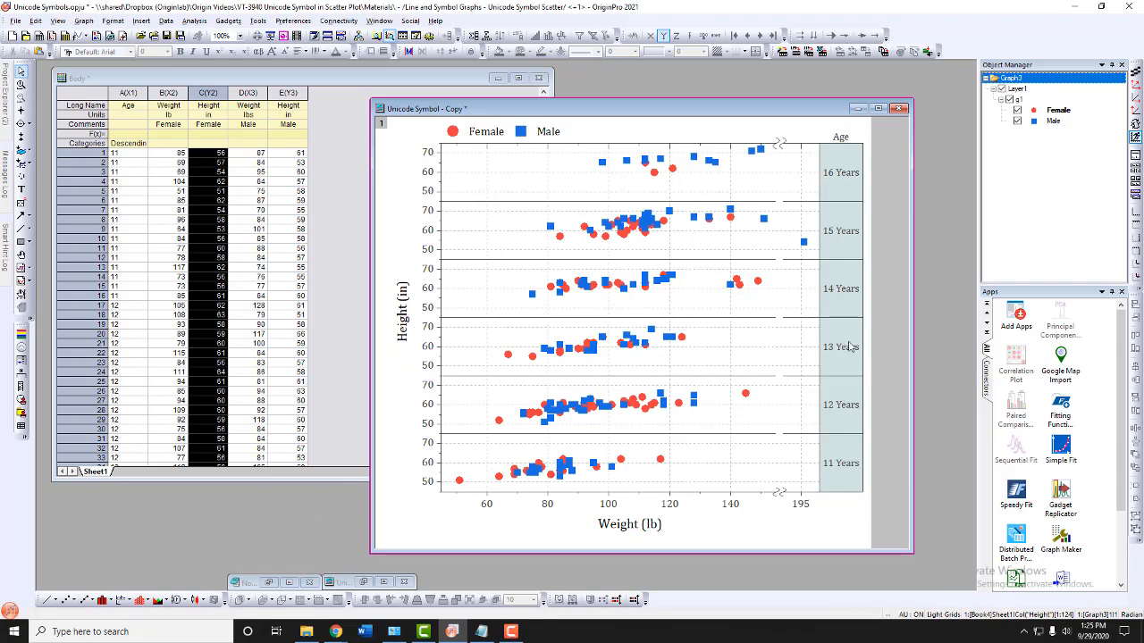
mouse_move(757, 197)
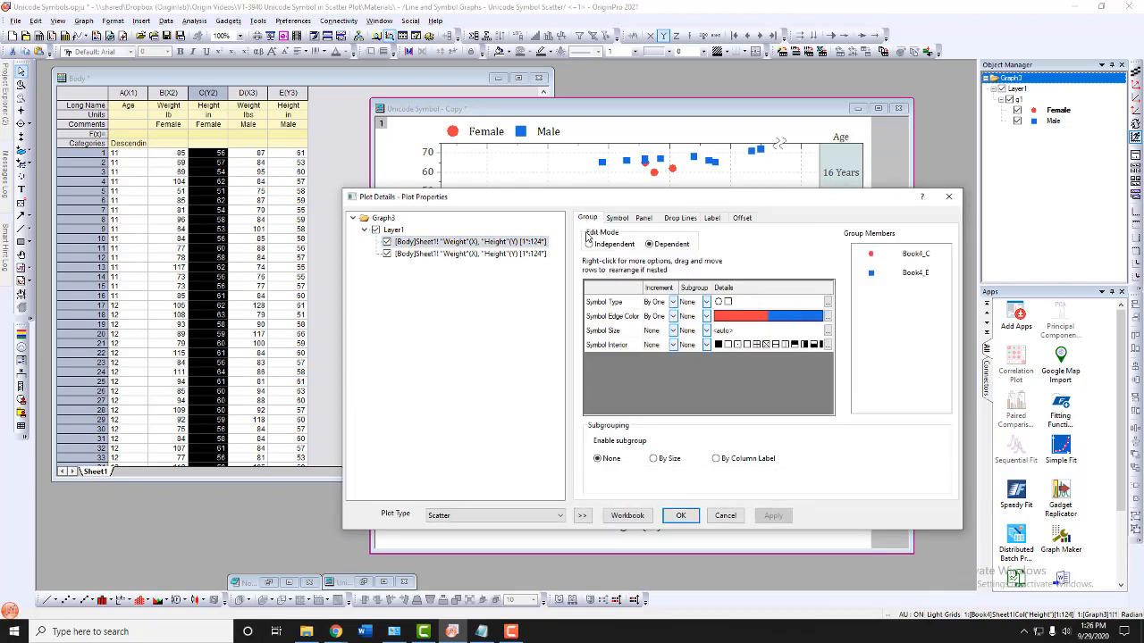
Step: Set the Group edit mode to Independent and bring up the first series' Symbol settings
left_click(590, 244)
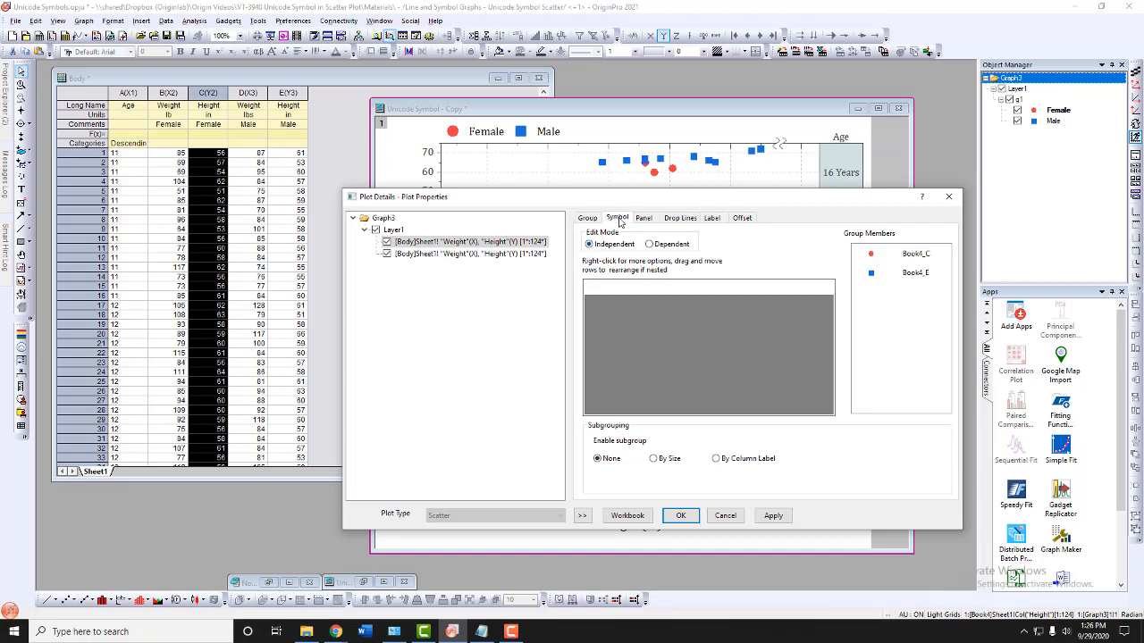
left_click(617, 217)
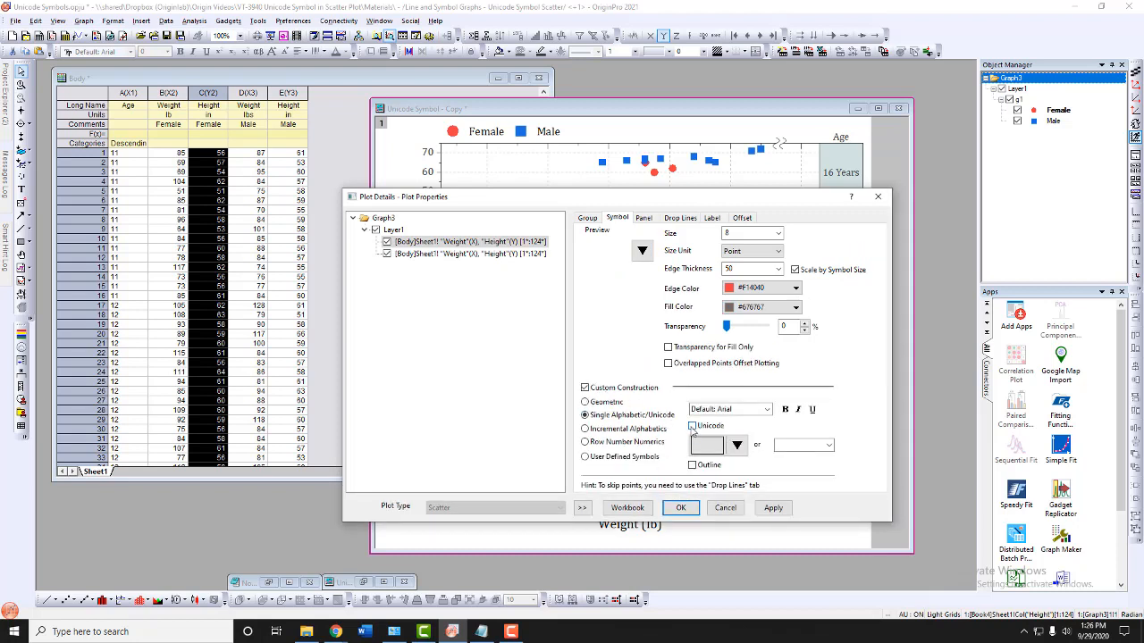
Step: Enable the Unicode option so the Female symbol can be entered as a U+ code
left_click(692, 426)
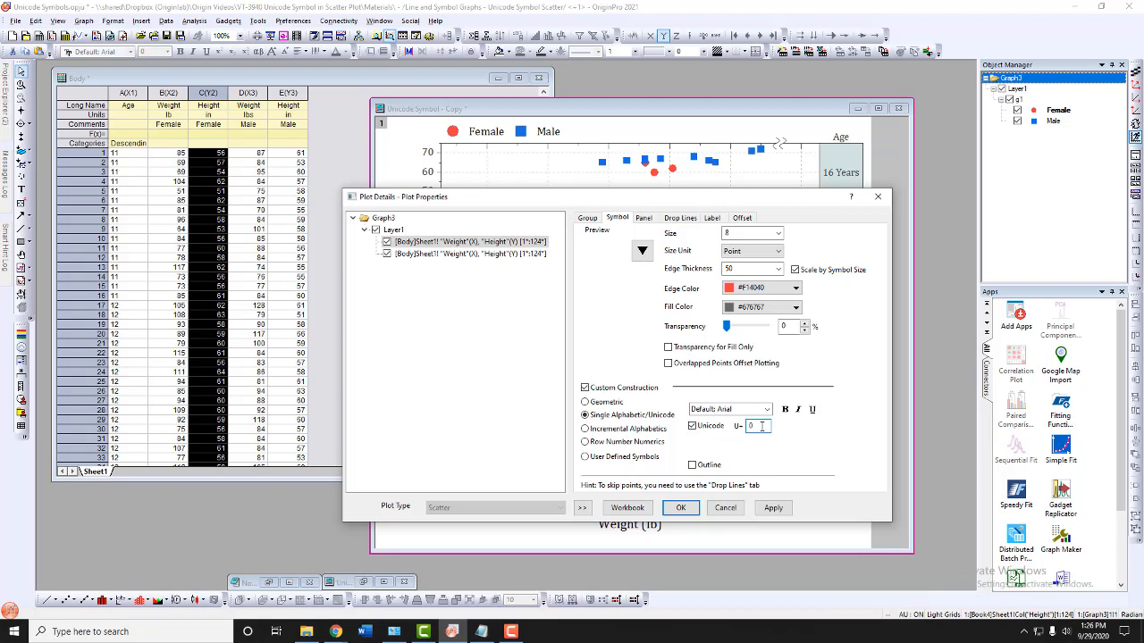